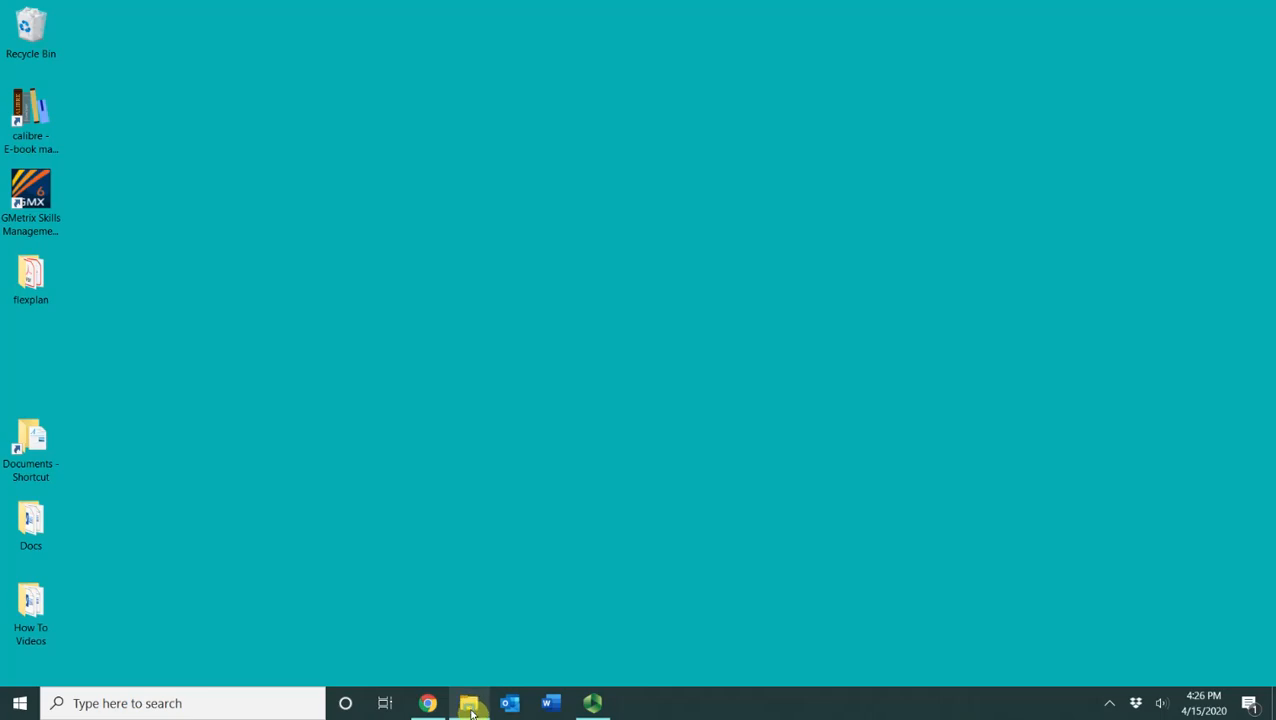
- Launch File Explorer from the taskbar, landing on Quick access
{"action": "left_click", "coordinate": [471, 703]}
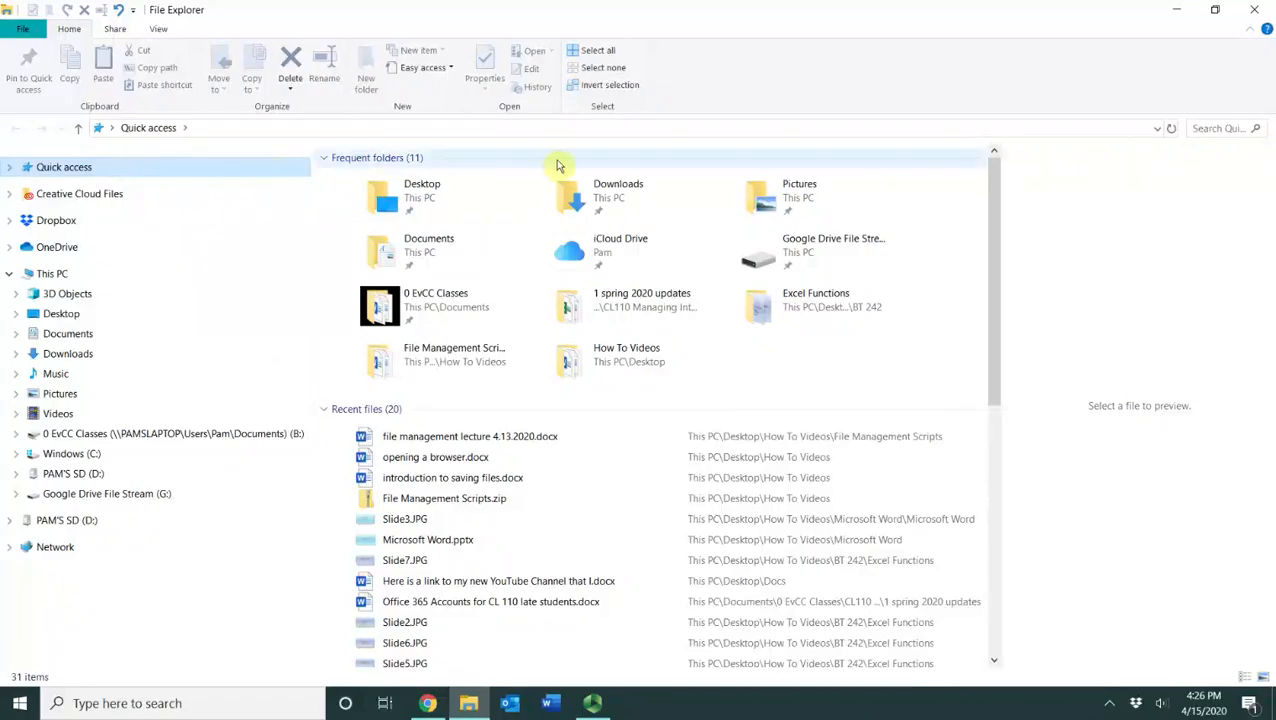
{"action": "mouse_move", "coordinate": [799, 195]}
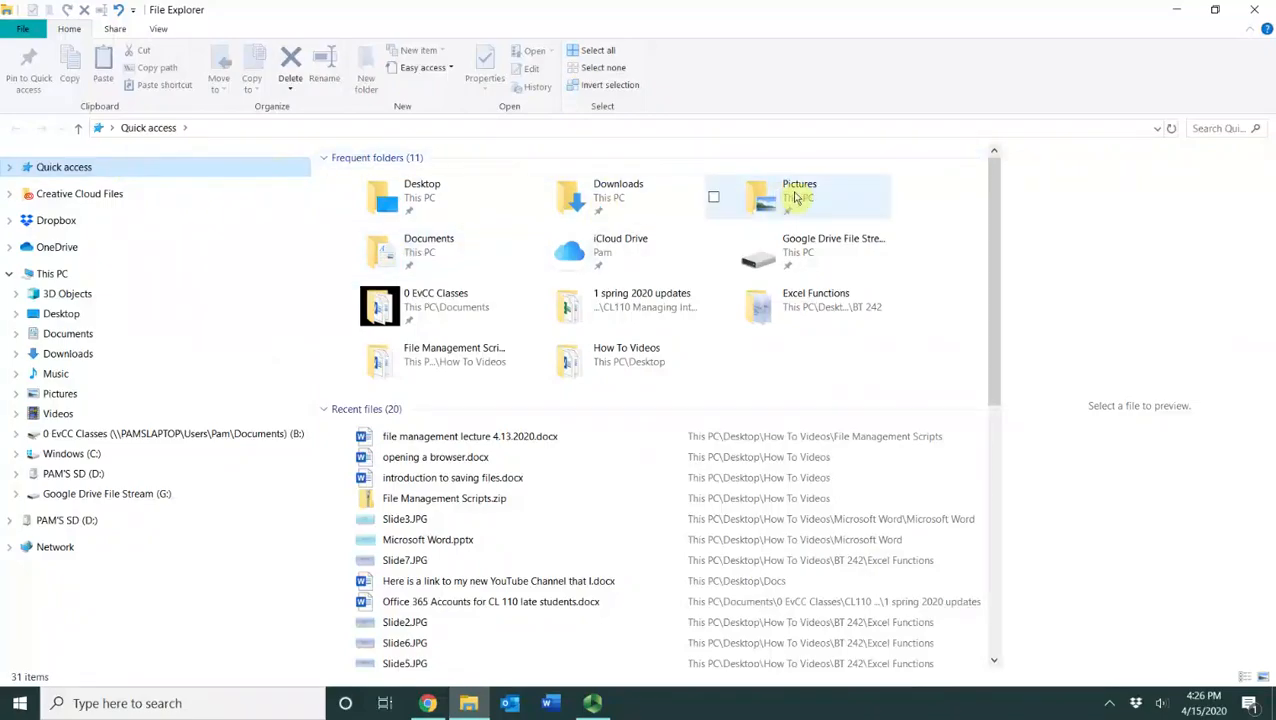
{"action": "mouse_move", "coordinate": [410, 262]}
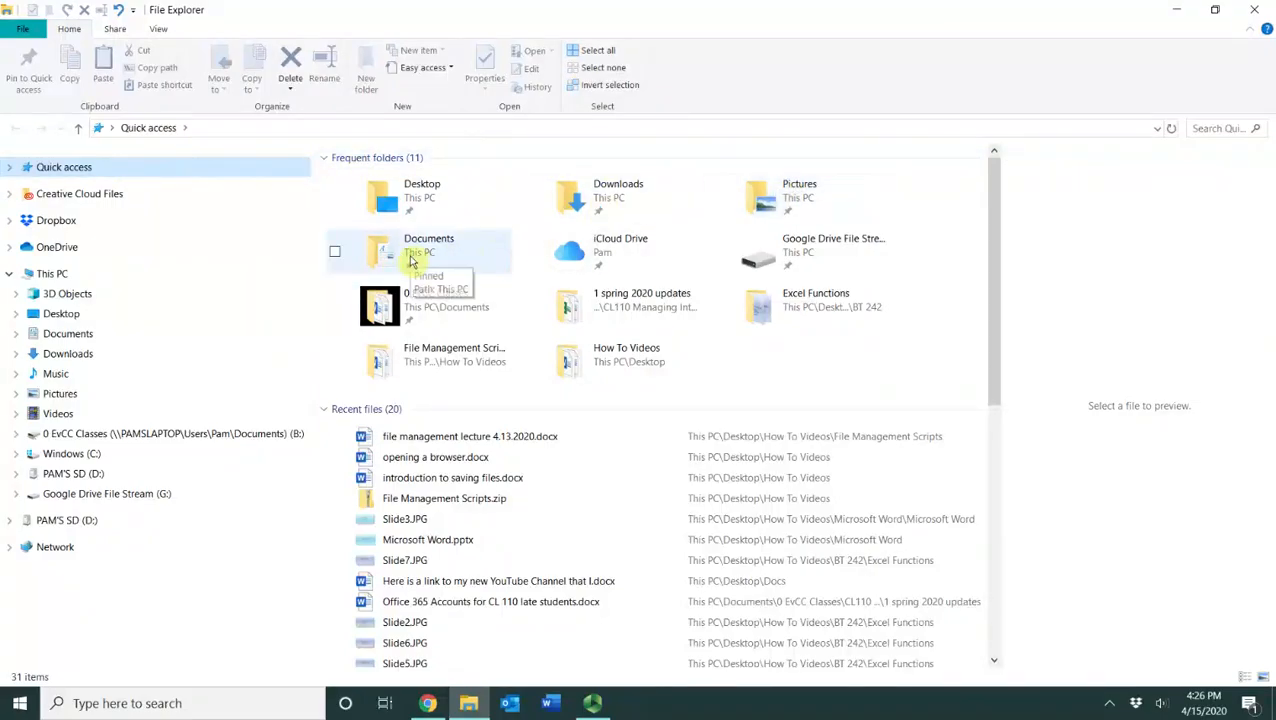
- Make a new folder named 'Computer Literacy' inside Documents
{"action": "left_click", "coordinate": [420, 250]}
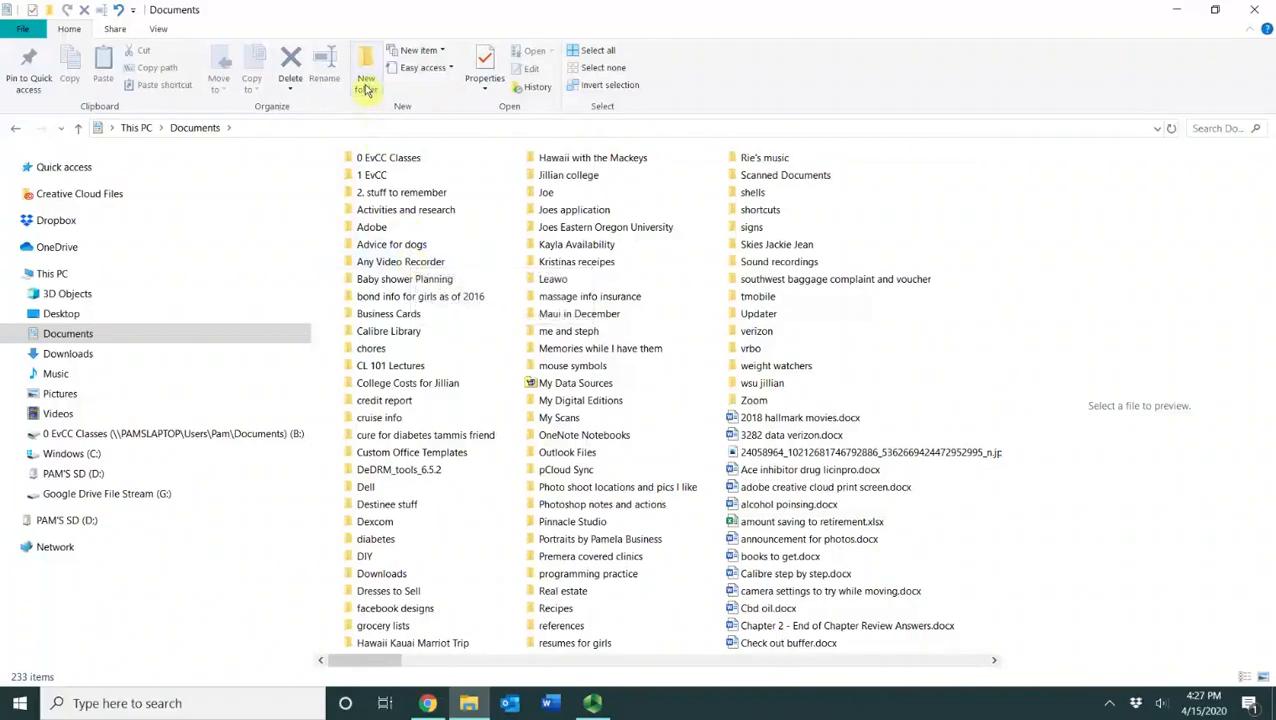
{"action": "mouse_move", "coordinate": [366, 75]}
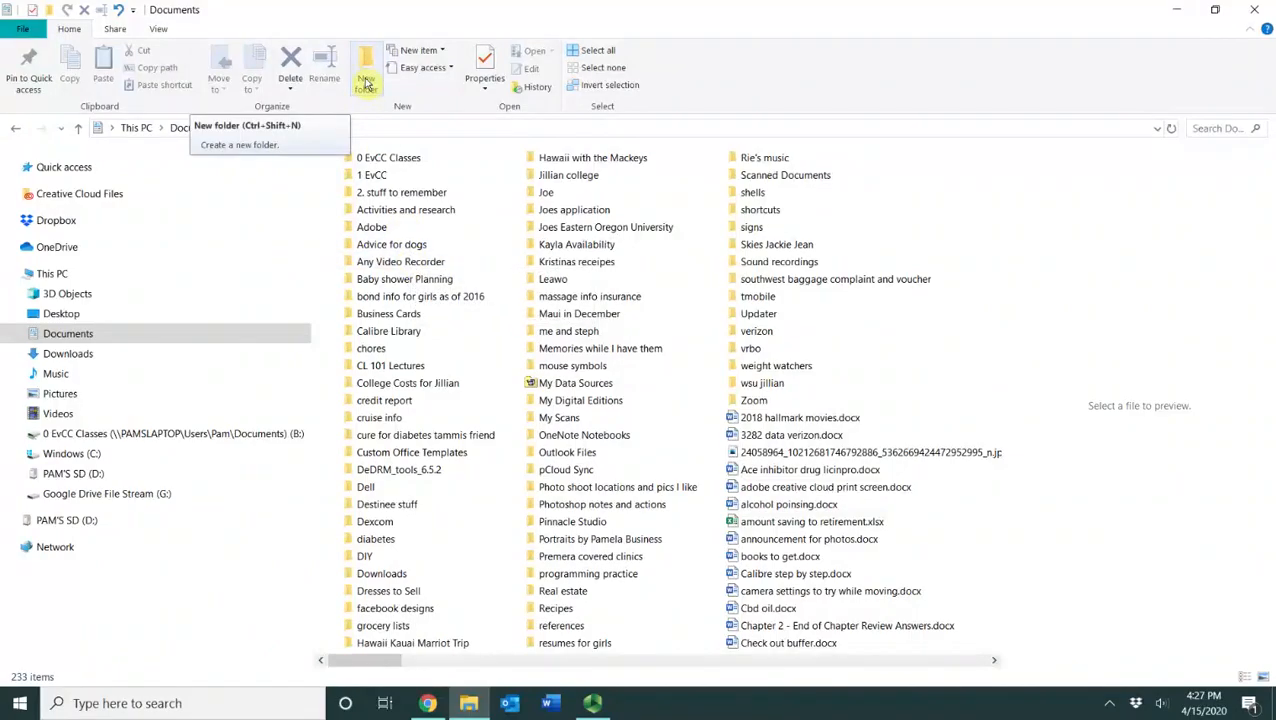
{"action": "left_click", "coordinate": [366, 75]}
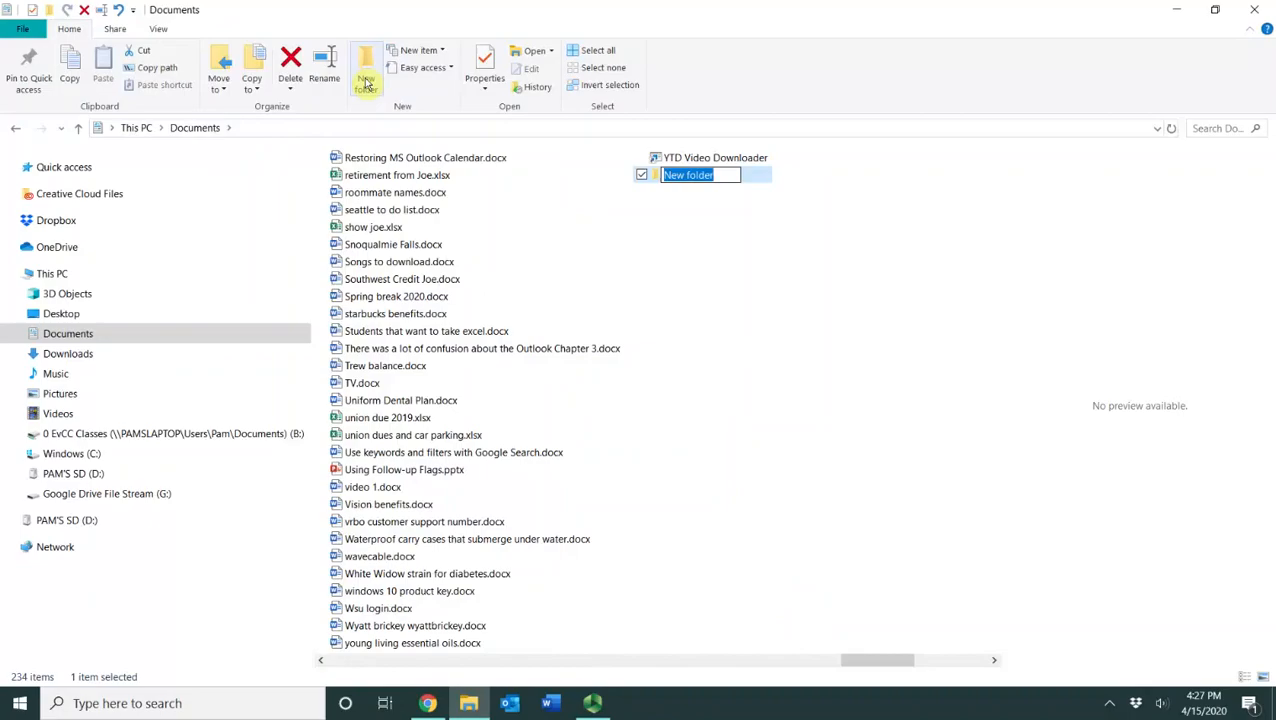
{"action": "type", "text": "Computer Litearcy"}
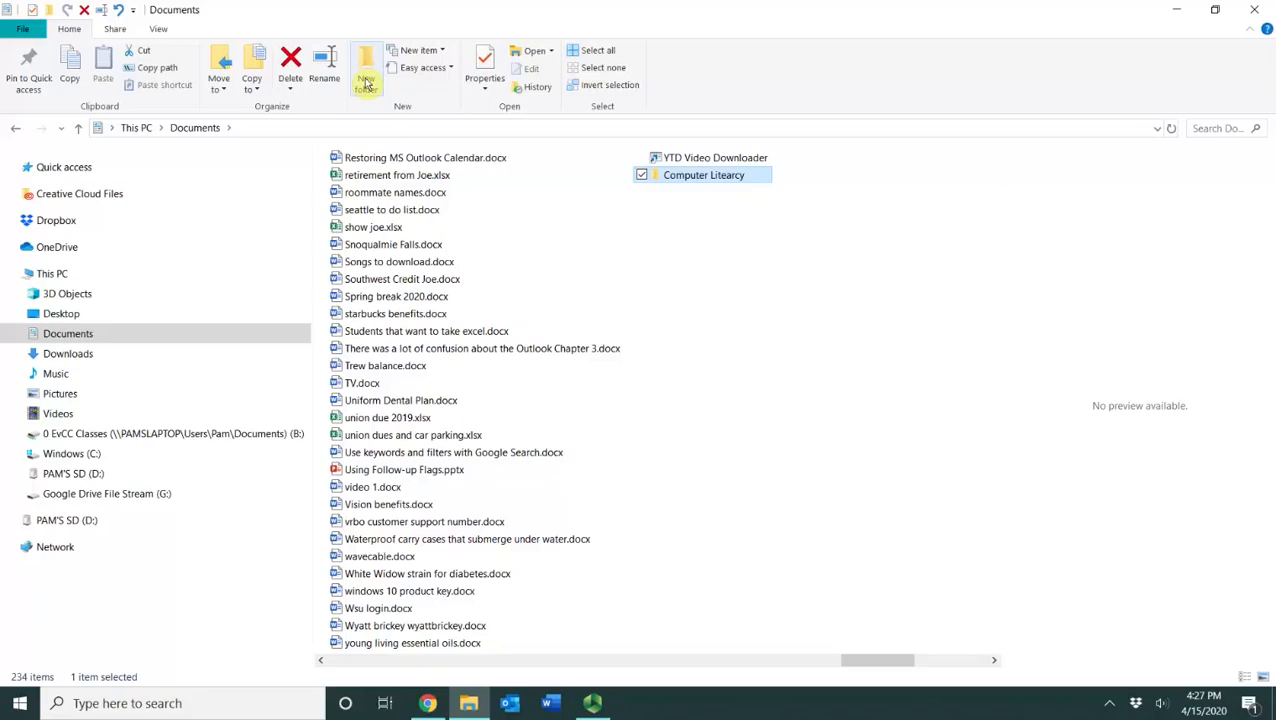
{"action": "mouse_move", "coordinate": [694, 175]}
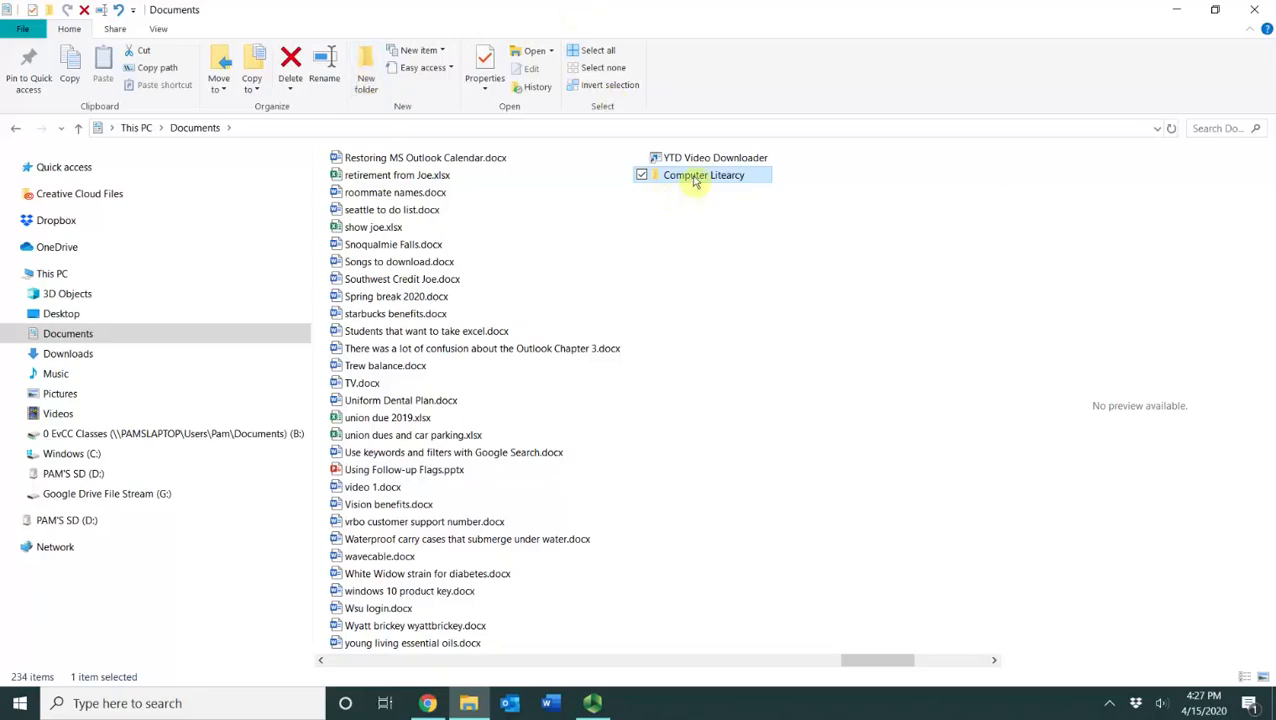
- Open the empty 'Computer Literacy' folder from Documents
{"action": "double_click", "coordinate": [703, 174]}
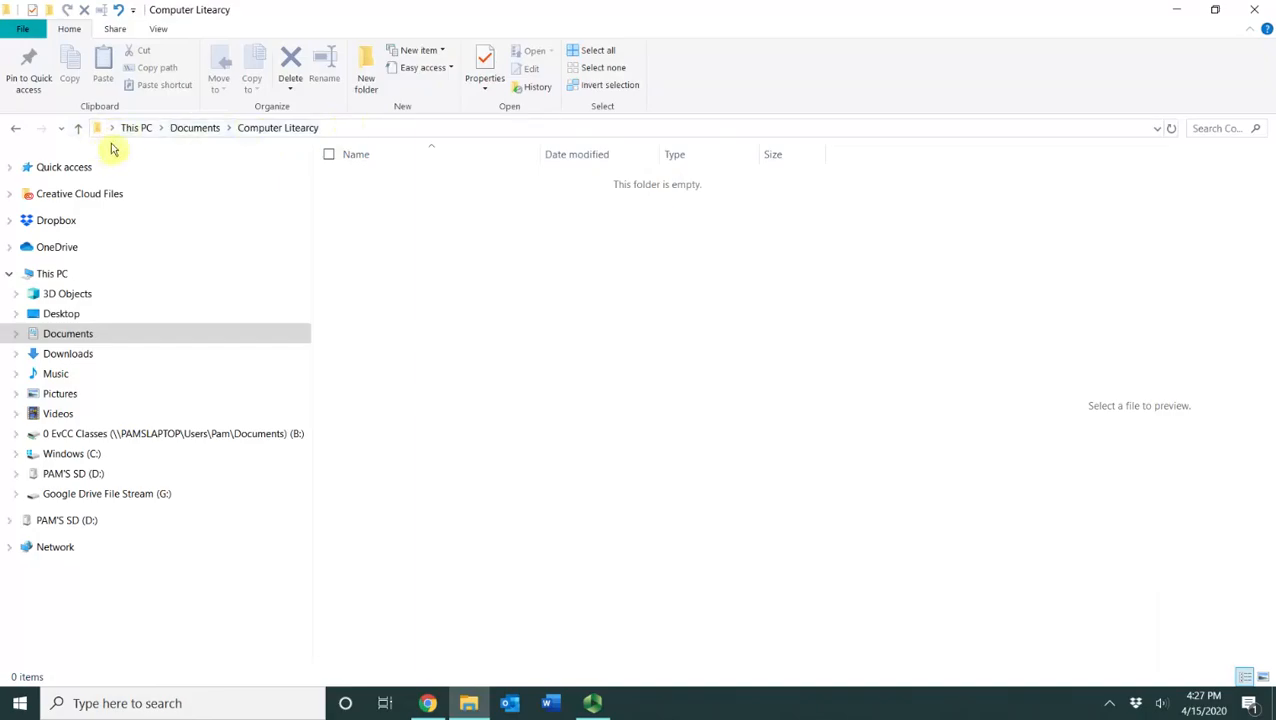
{"action": "mouse_move", "coordinate": [192, 137]}
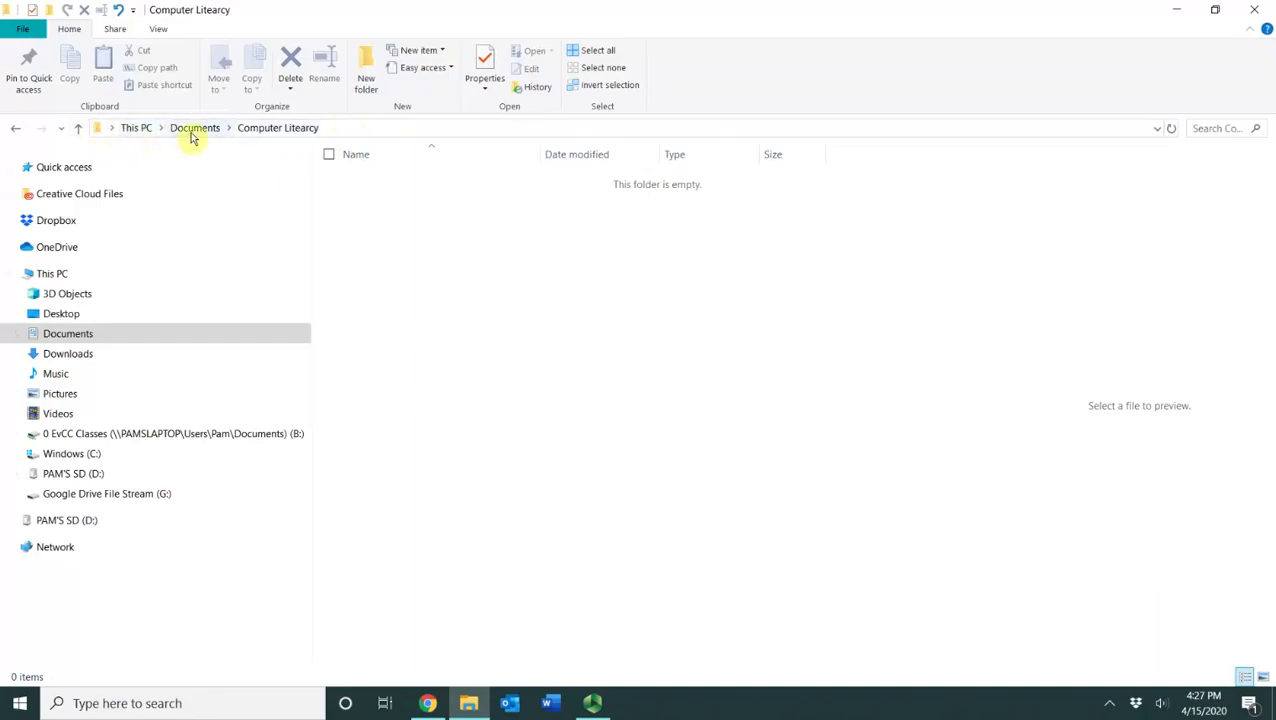
{"action": "mouse_move", "coordinate": [320, 150]}
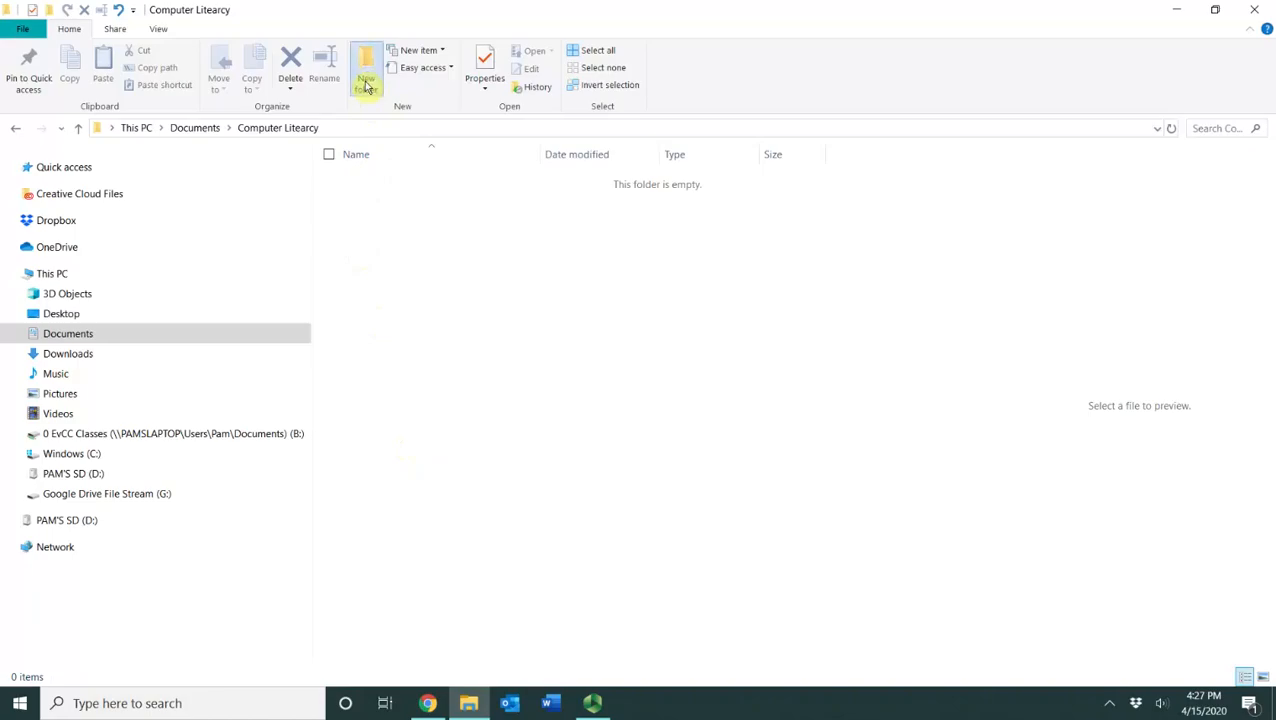
- Create two new folders named 'Excel' and 'Word' in Computer Literacy
{"action": "left_click", "coordinate": [366, 70]}
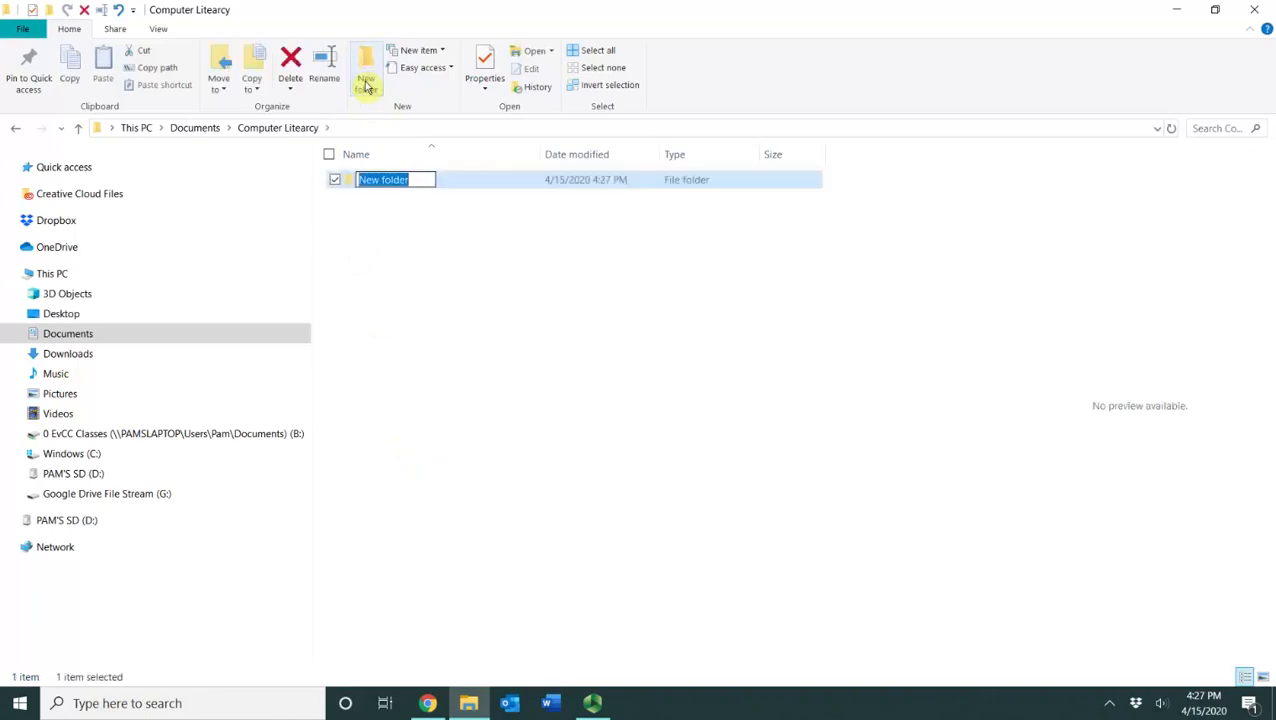
{"action": "type", "text": "Excel"}
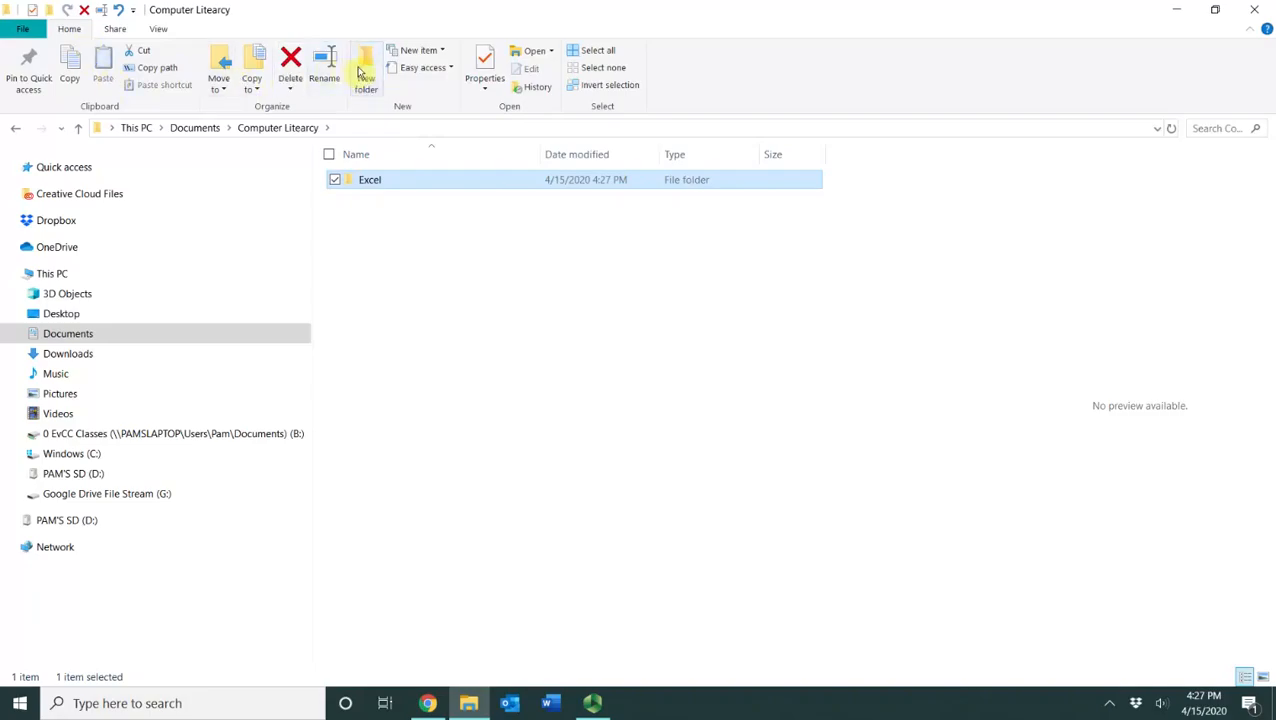
{"action": "mouse_move", "coordinate": [366, 75]}
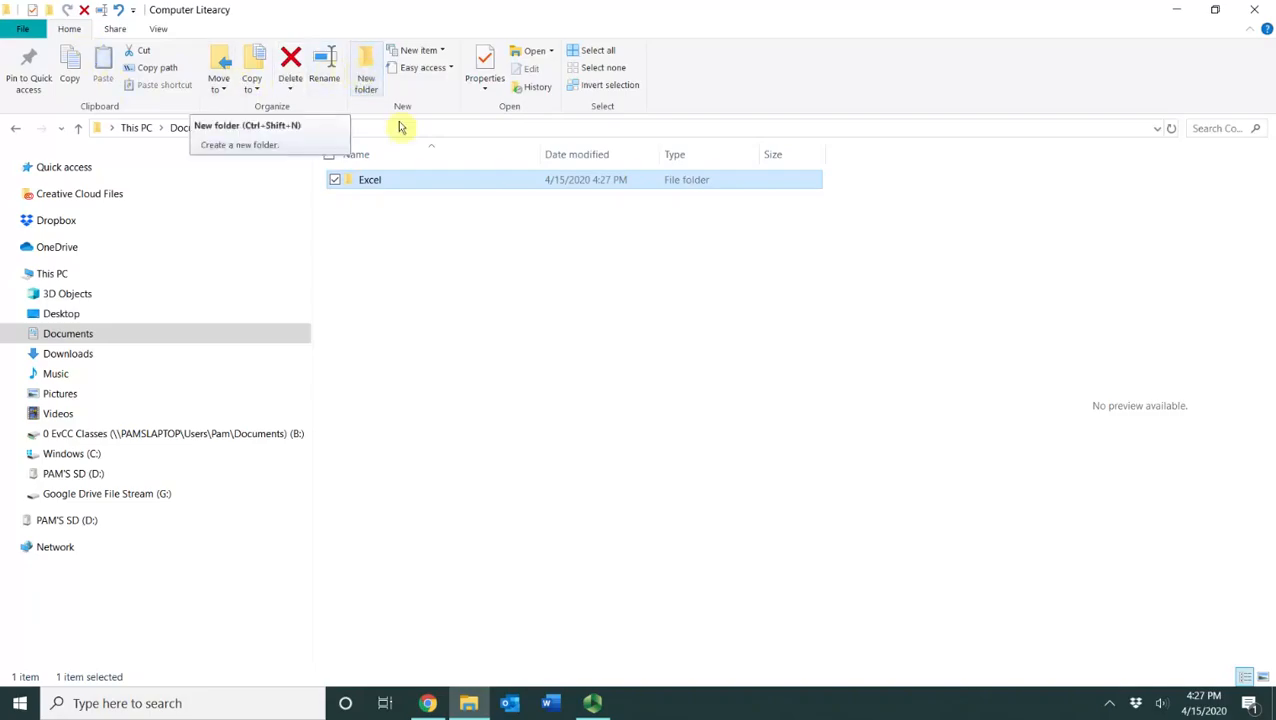
{"action": "mouse_move", "coordinate": [435, 266]}
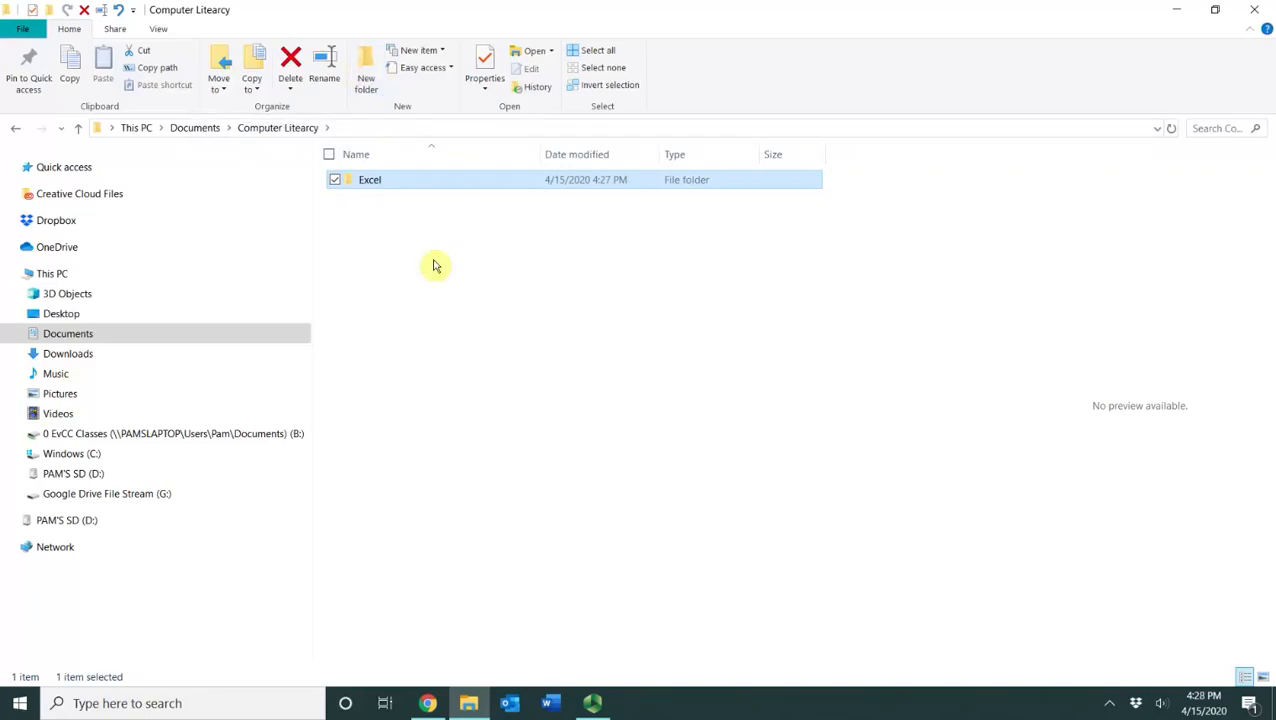
{"action": "left_click", "coordinate": [366, 77]}
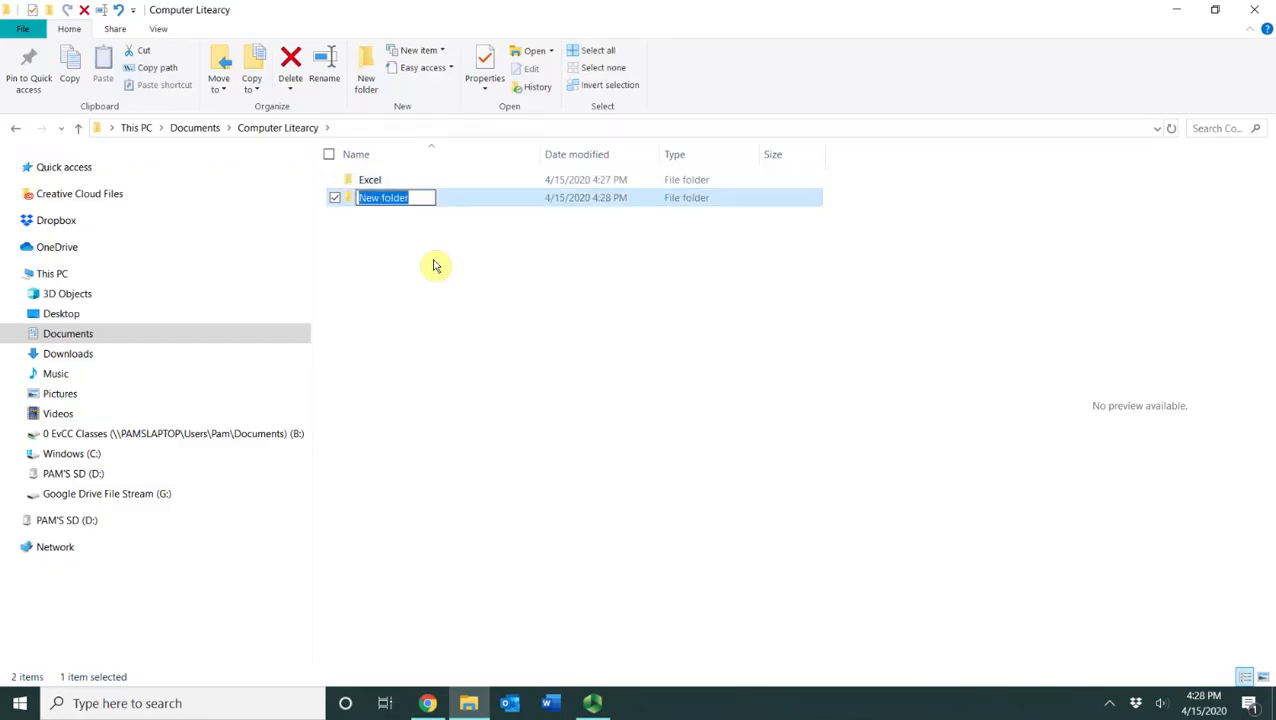
{"action": "type", "text": "Word"}
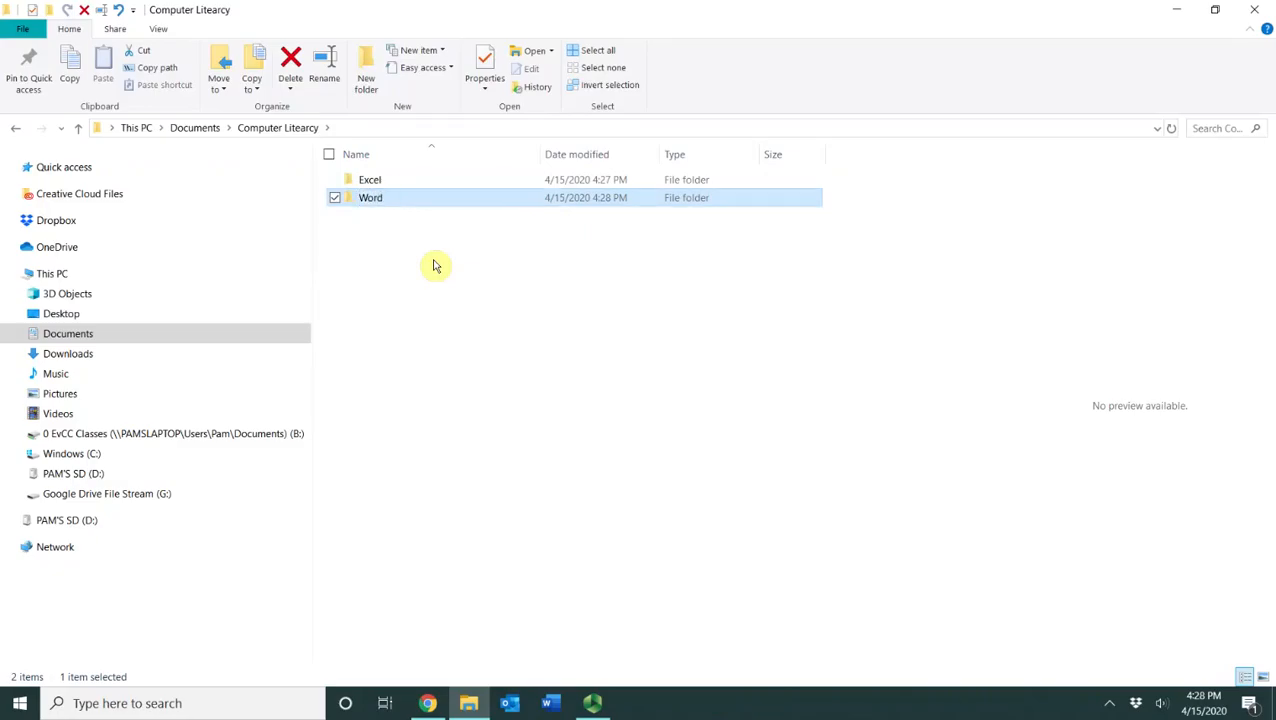
{"action": "mouse_move", "coordinate": [390, 266]}
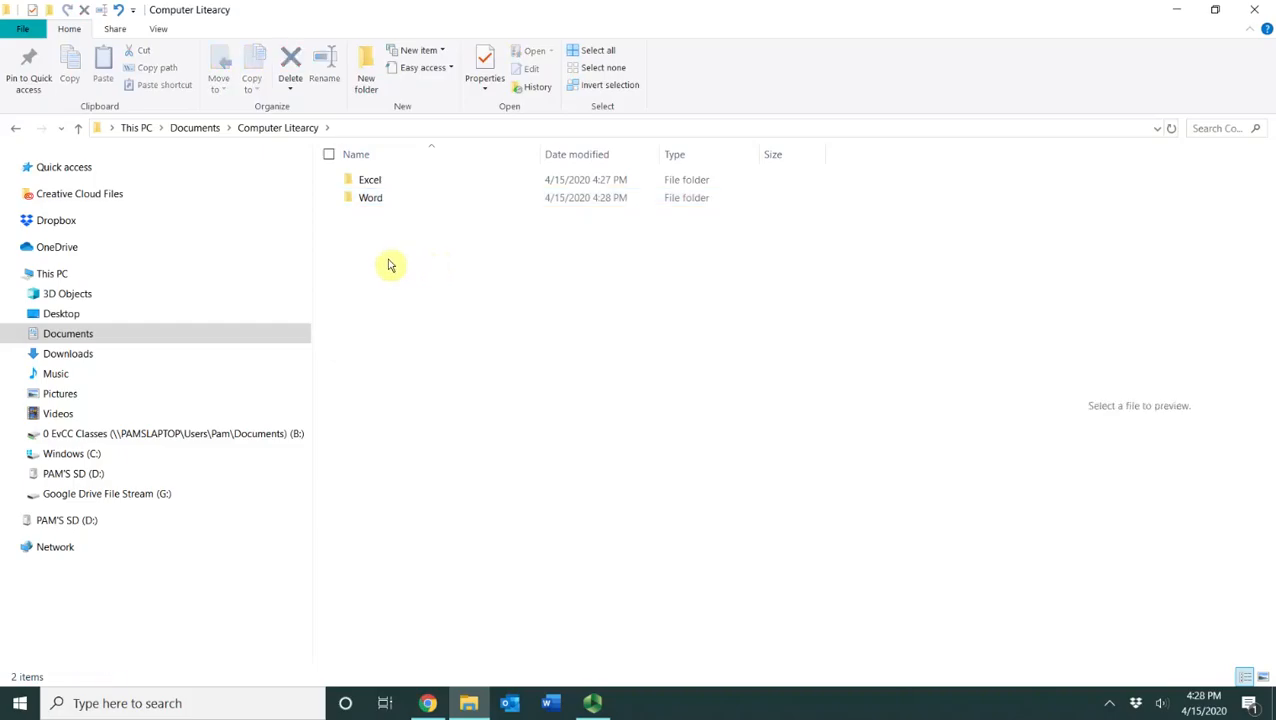
{"action": "mouse_move", "coordinate": [365, 225]}
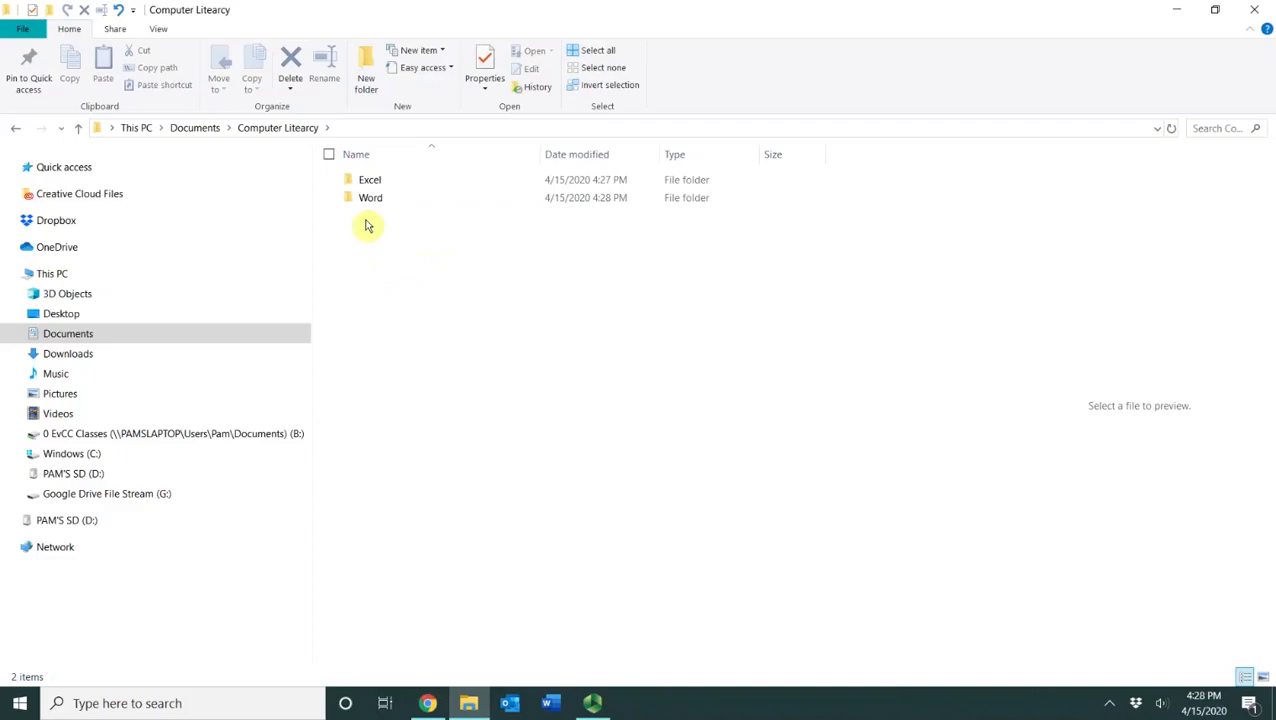
- Create a 'PowerPoint' folder in Computer Literacy using the right-click New menu
{"action": "right_click", "coordinate": [368, 226]}
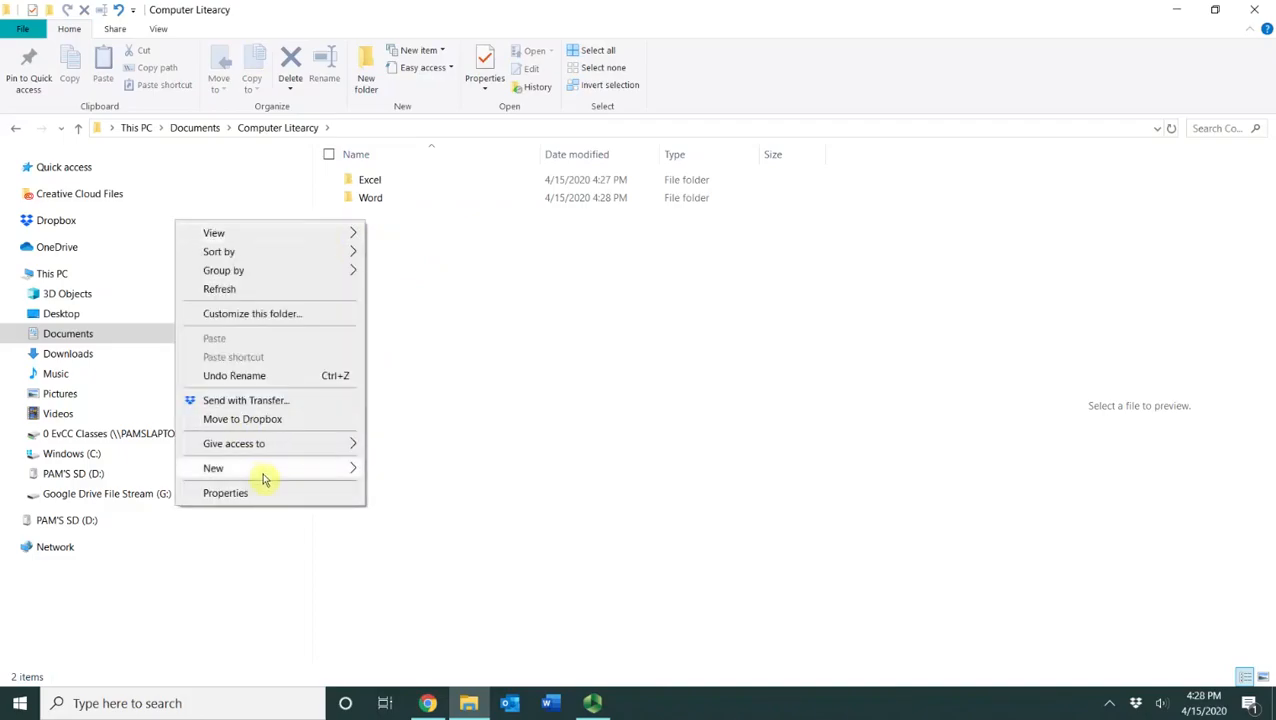
{"action": "left_click", "coordinate": [213, 468]}
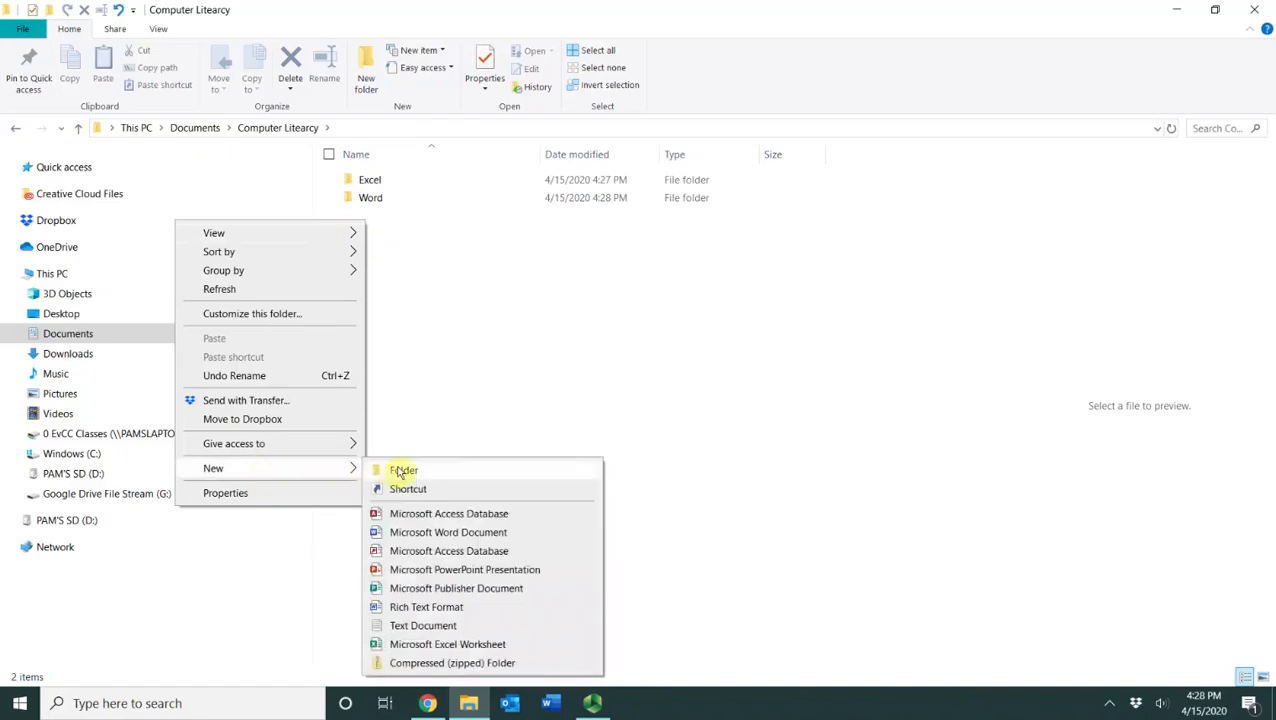
{"action": "left_click", "coordinate": [404, 470]}
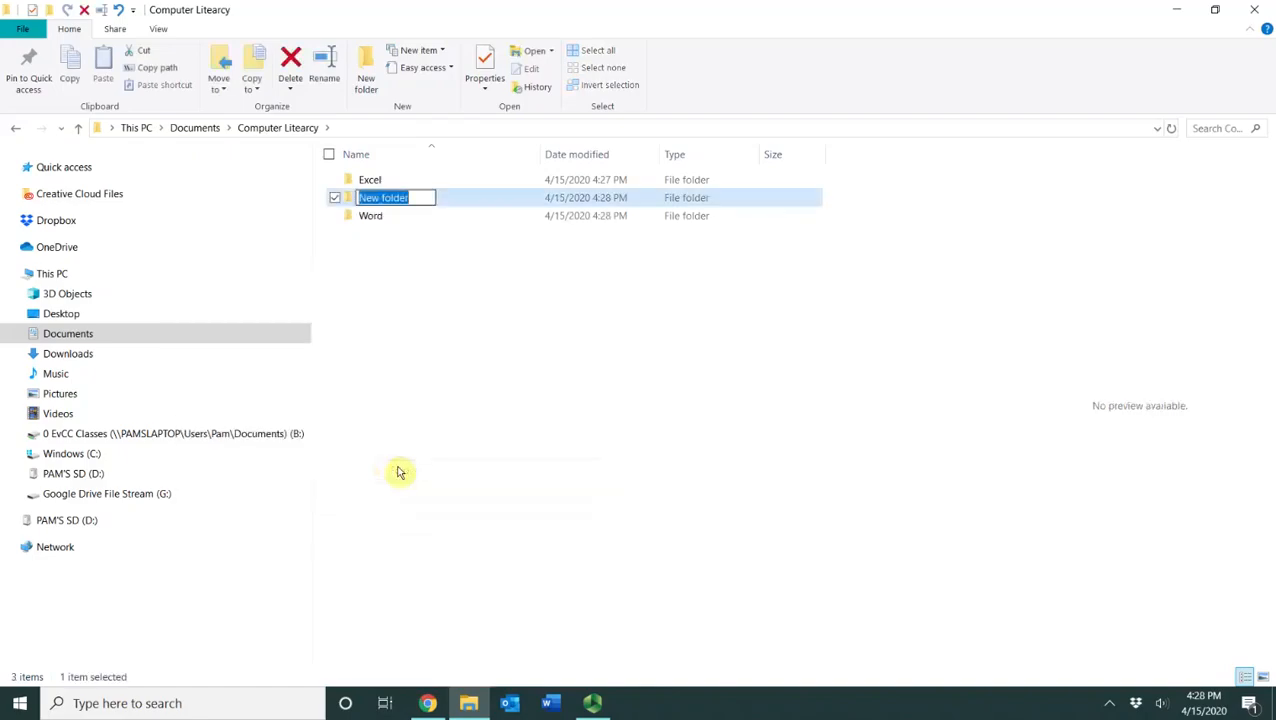
{"action": "type", "text": "PowerPoint"}
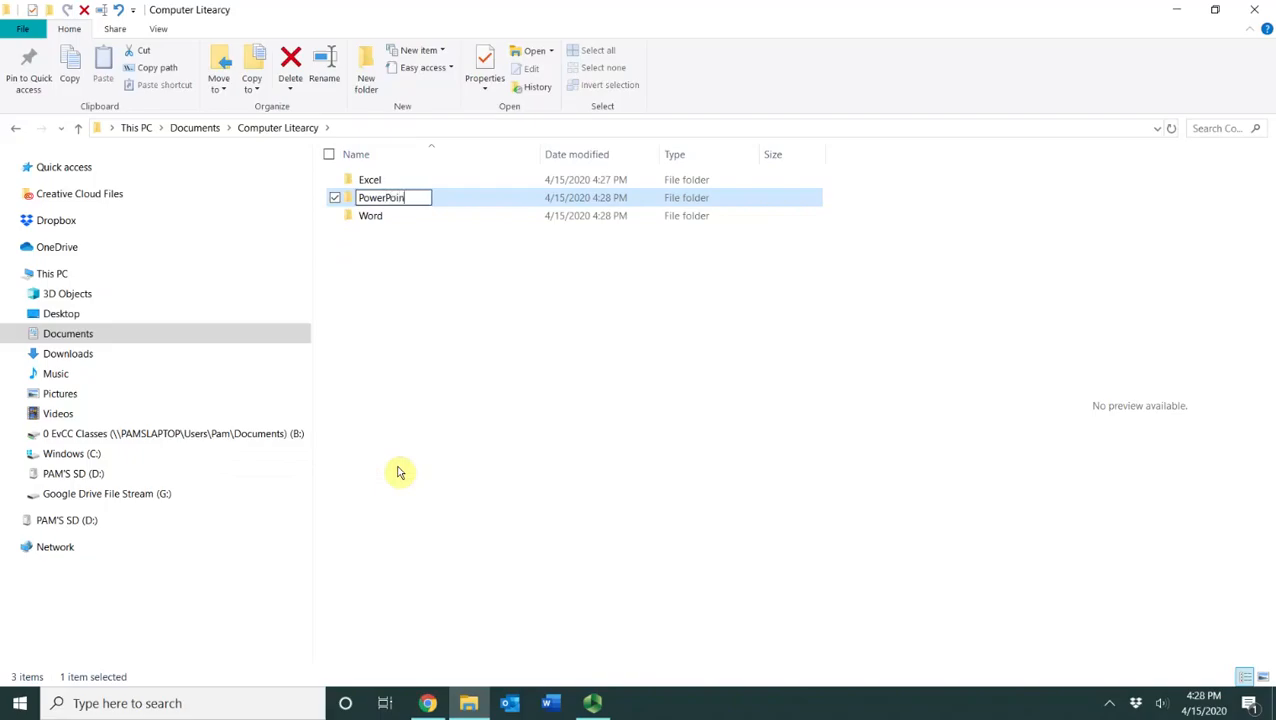
{"action": "key", "text": "enter"}
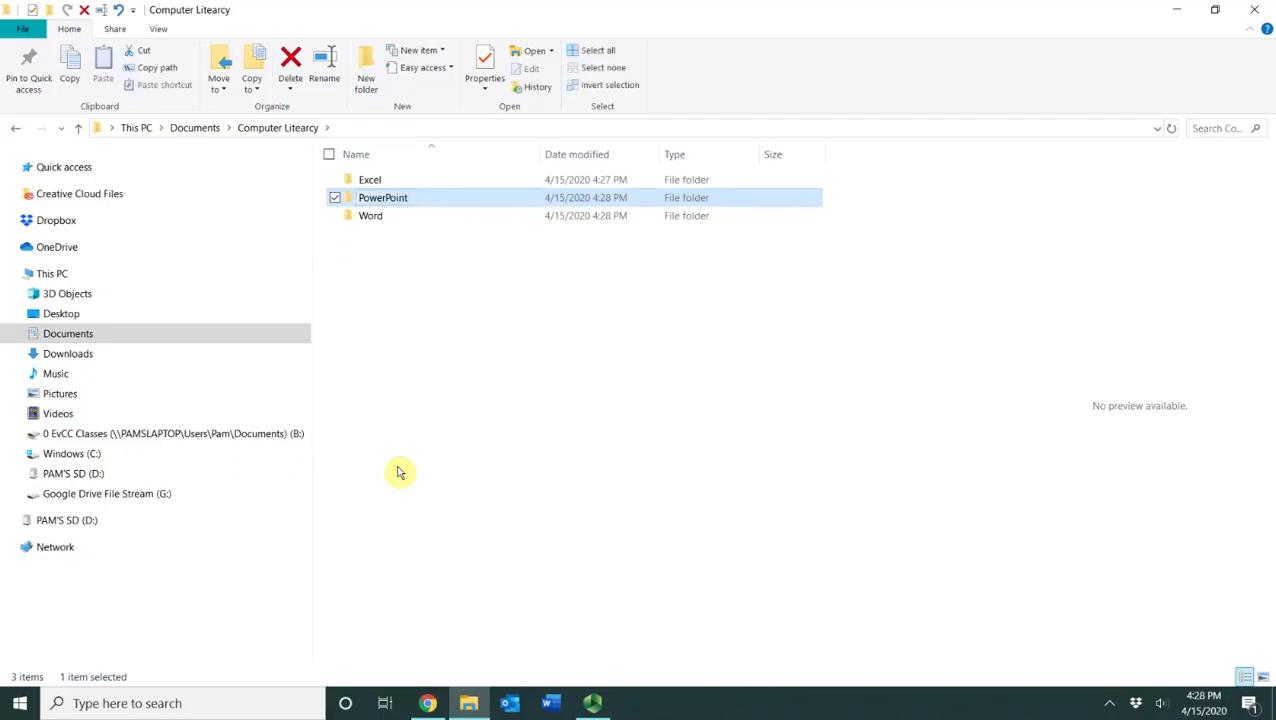
{"action": "mouse_move", "coordinate": [384, 313]}
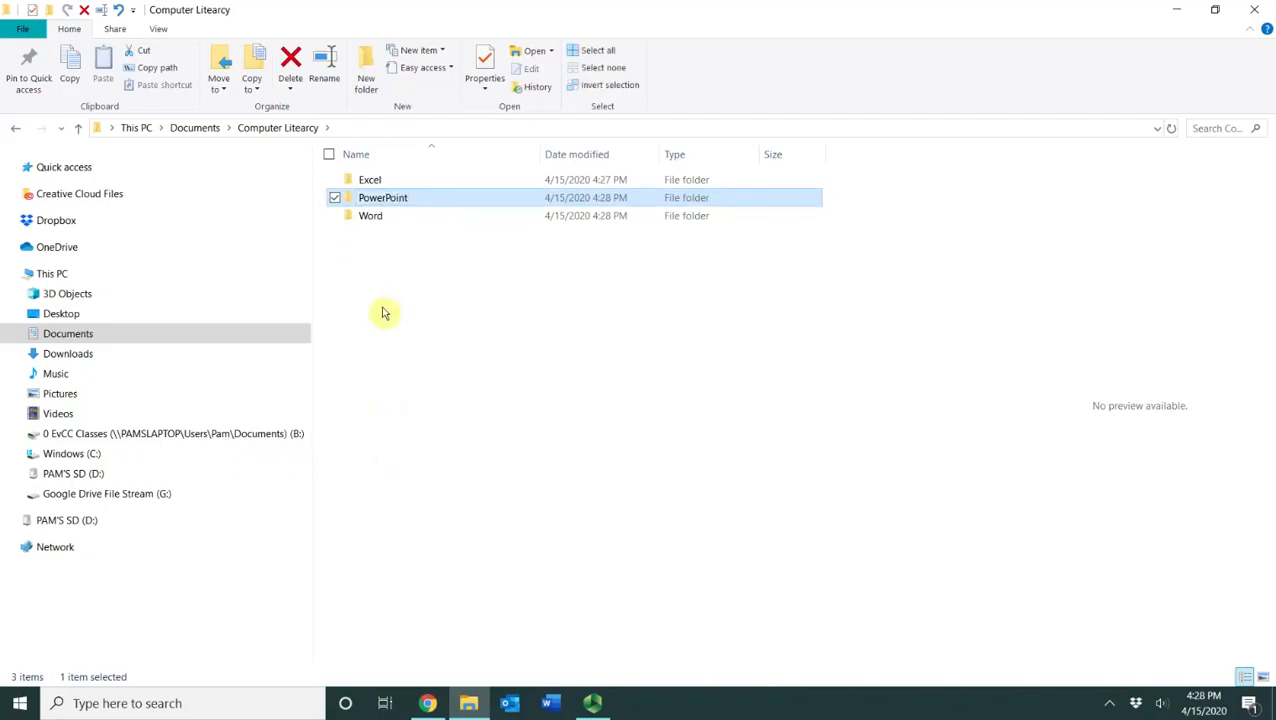
- Create the 'Access' and 'Windows' folders via the right-click New menu
{"action": "right_click", "coordinate": [385, 314]}
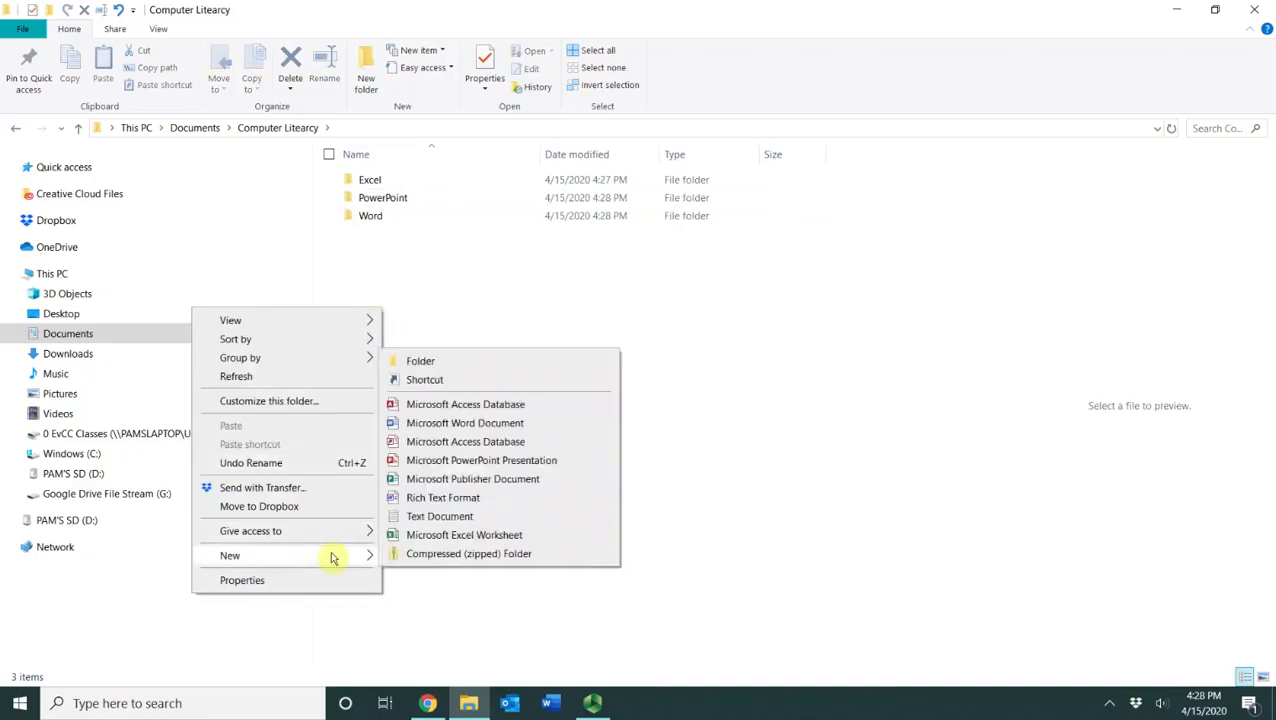
{"action": "left_click", "coordinate": [420, 360]}
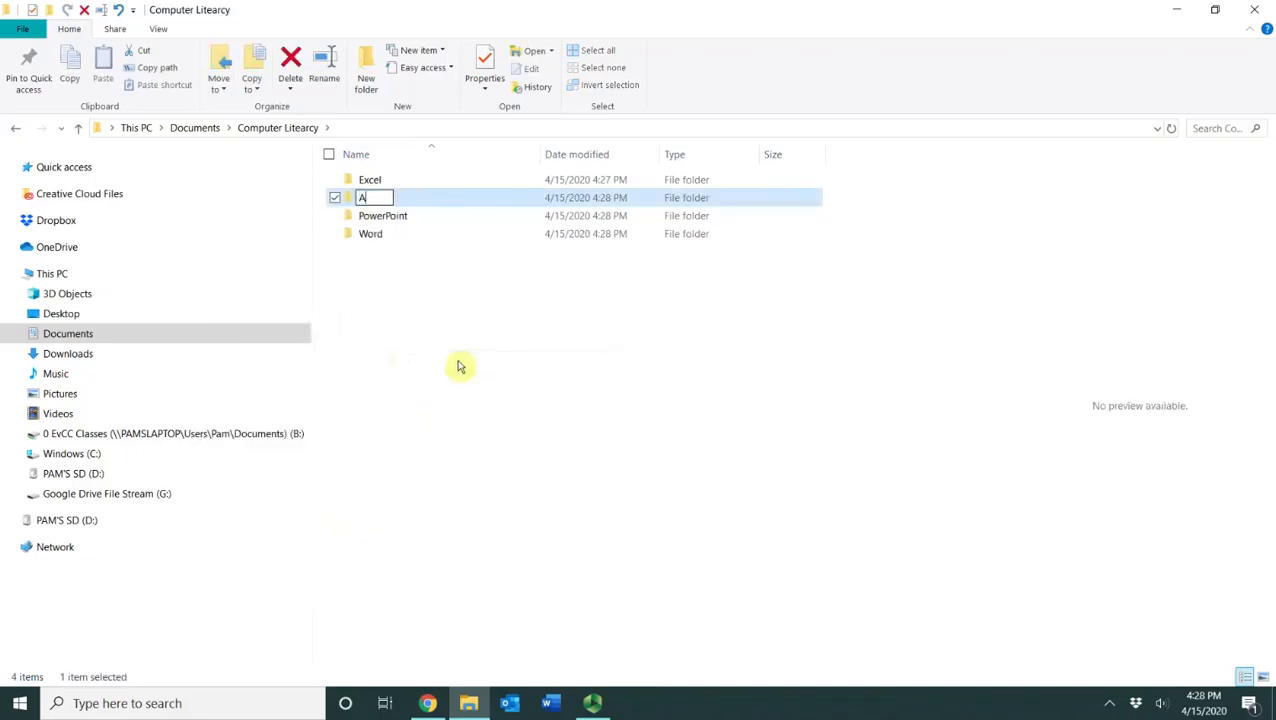
{"action": "type", "text": "ccess"}
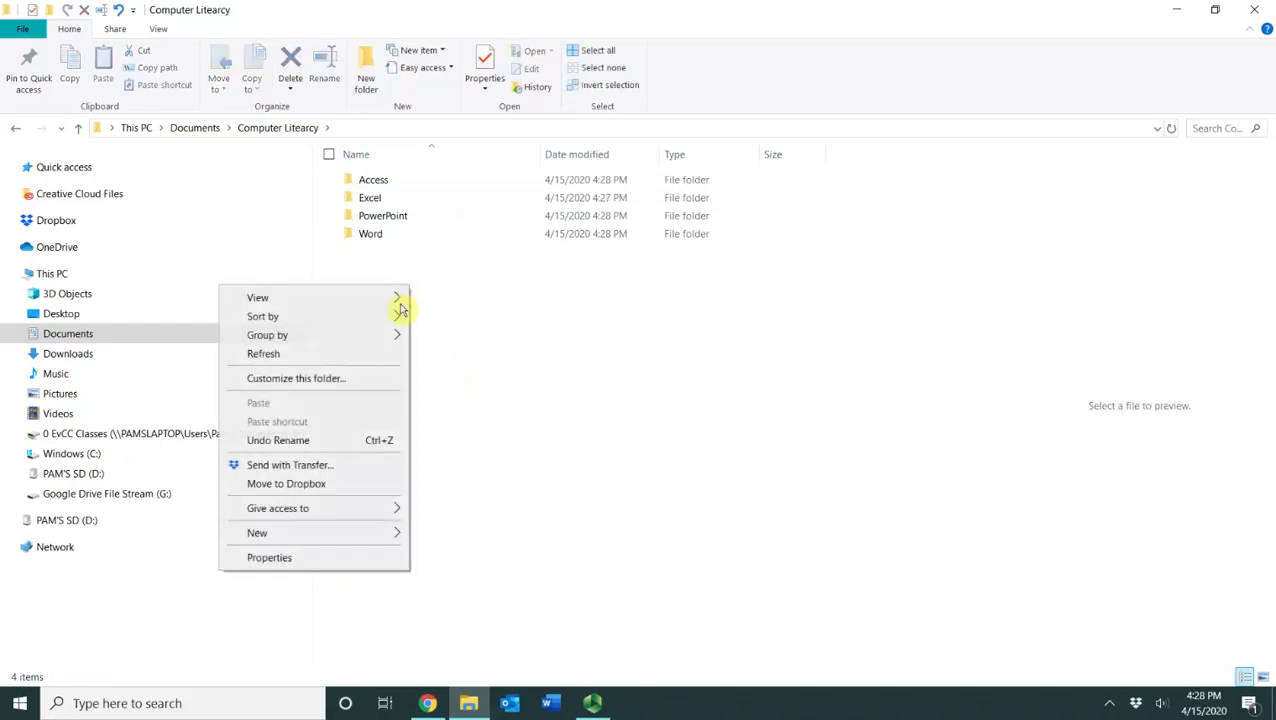
{"action": "left_click", "coordinate": [257, 532]}
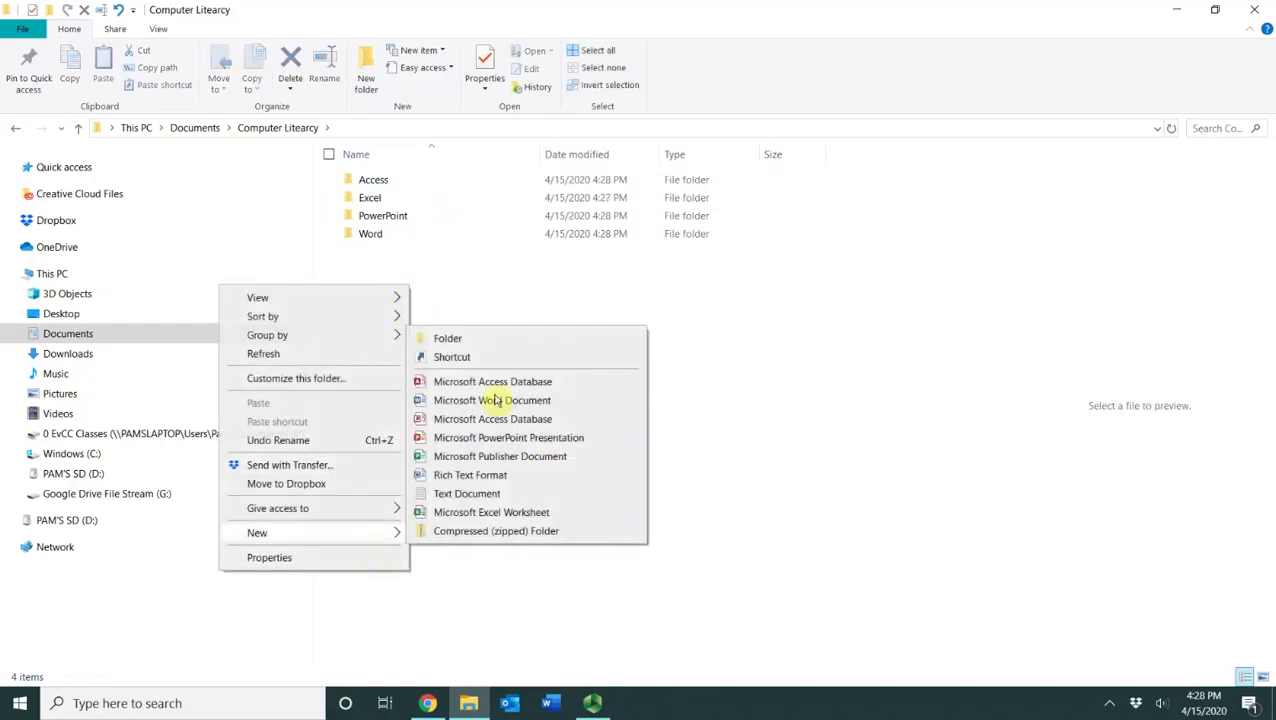
{"action": "left_click", "coordinate": [447, 338]}
{"action": "type", "text": "Windows"}
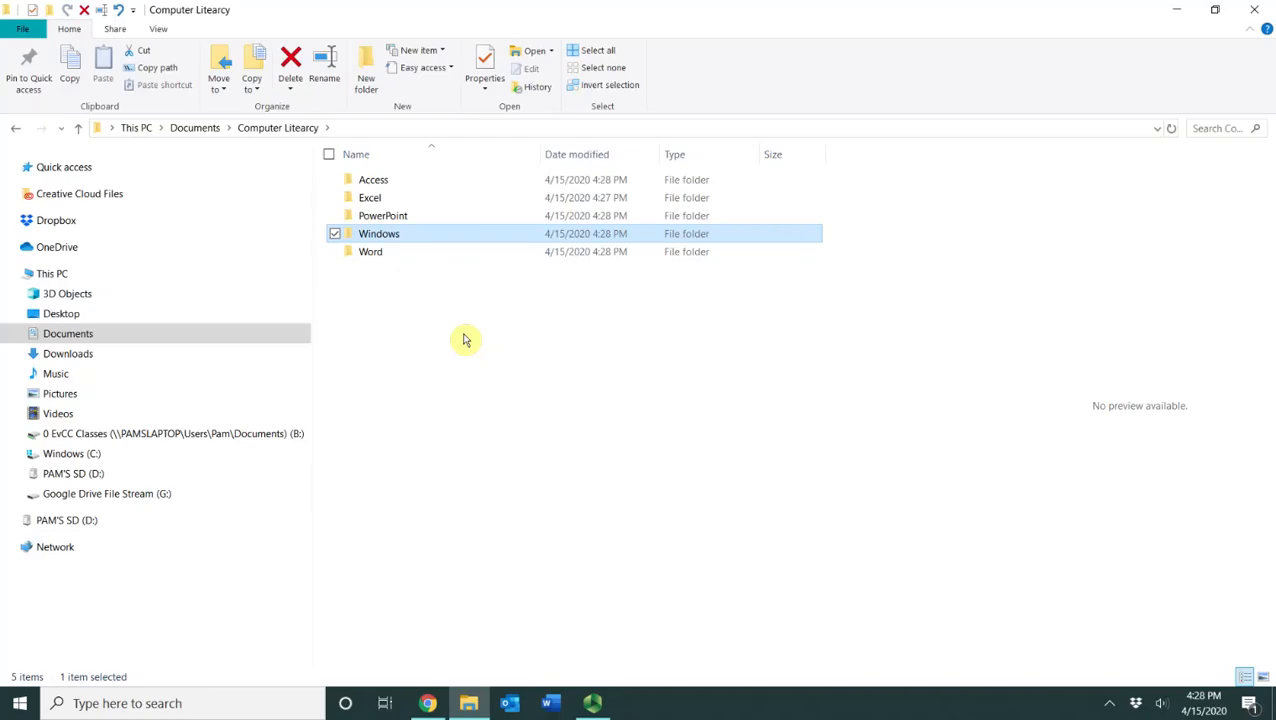
{"action": "left_click", "coordinate": [421, 338]}
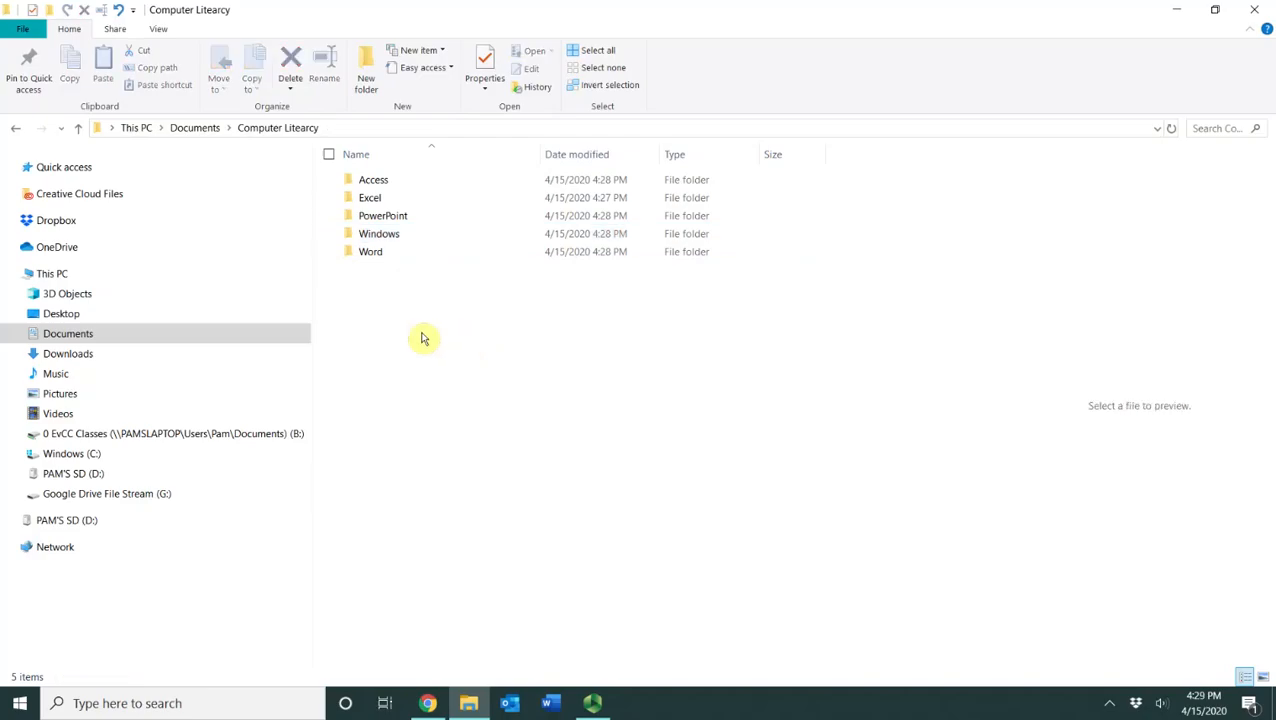